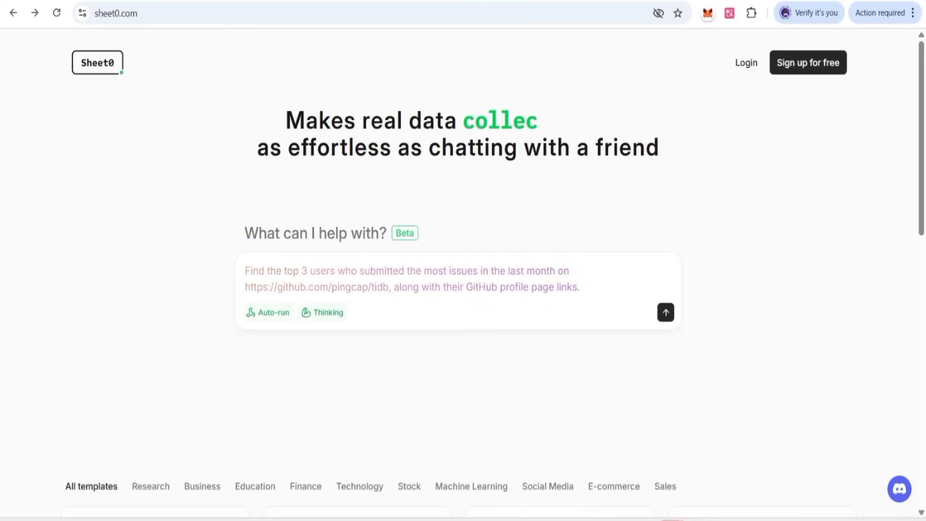
Sign up for a free Sheet0 account and sign in to reach the workspace.
{"action": "scroll", "scroll_direction": "down", "scroll_amount": 3}
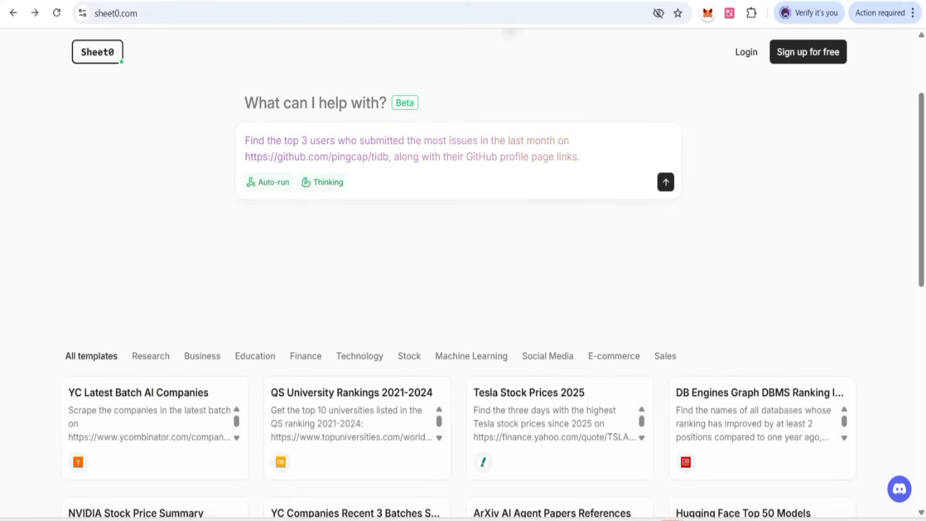
{"action": "scroll", "scroll_direction": "down", "scroll_amount": 3}
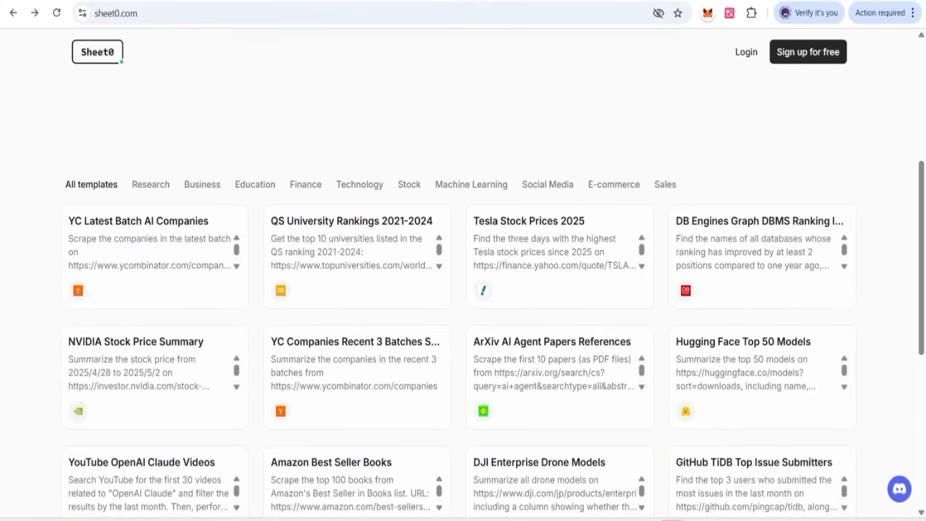
{"action": "scroll", "scroll_direction": "down", "scroll_amount": 3}
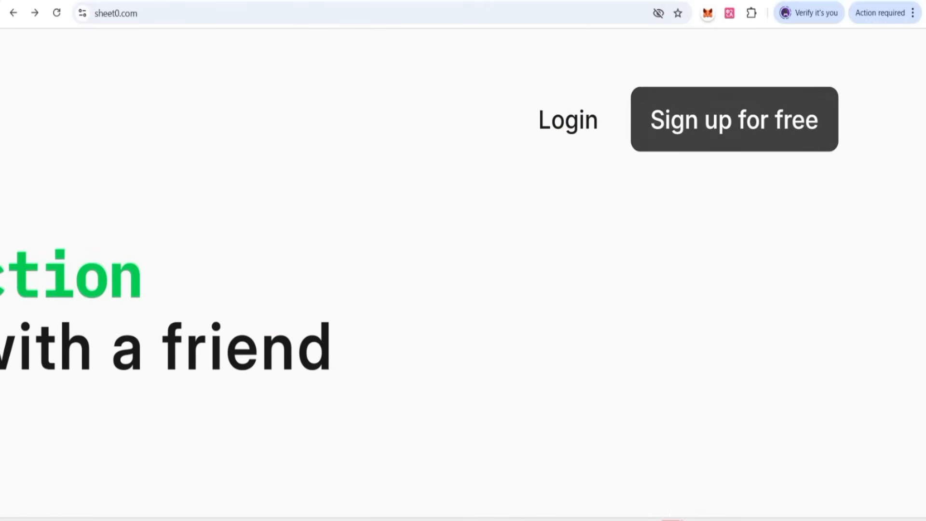
{"action": "left_click", "coordinate": [734, 120]}
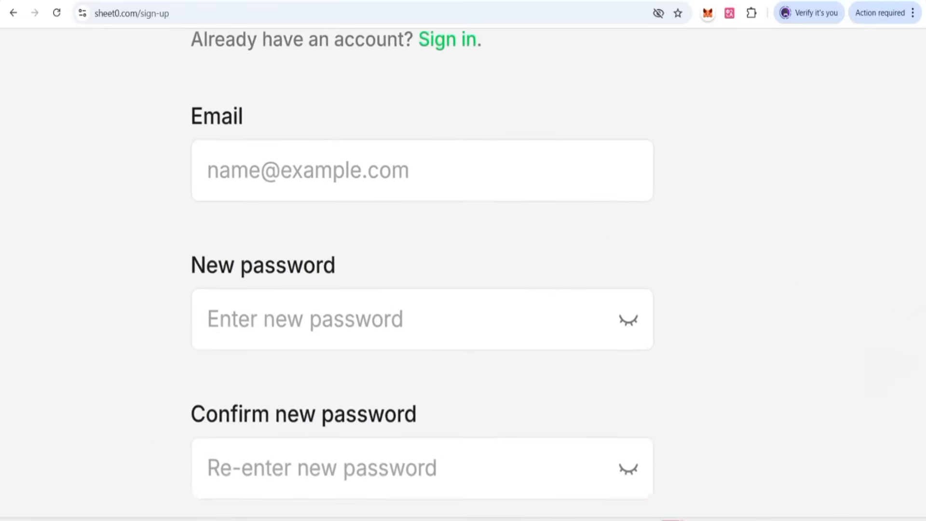
{"action": "scroll", "scroll_direction": "down", "scroll_amount": 3}
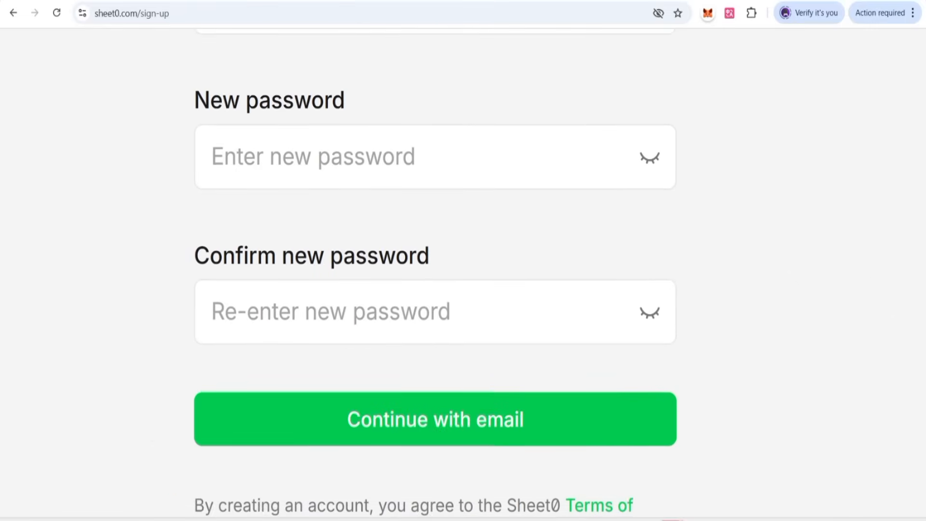
{"action": "scroll", "scroll_direction": "up", "scroll_amount": 3}
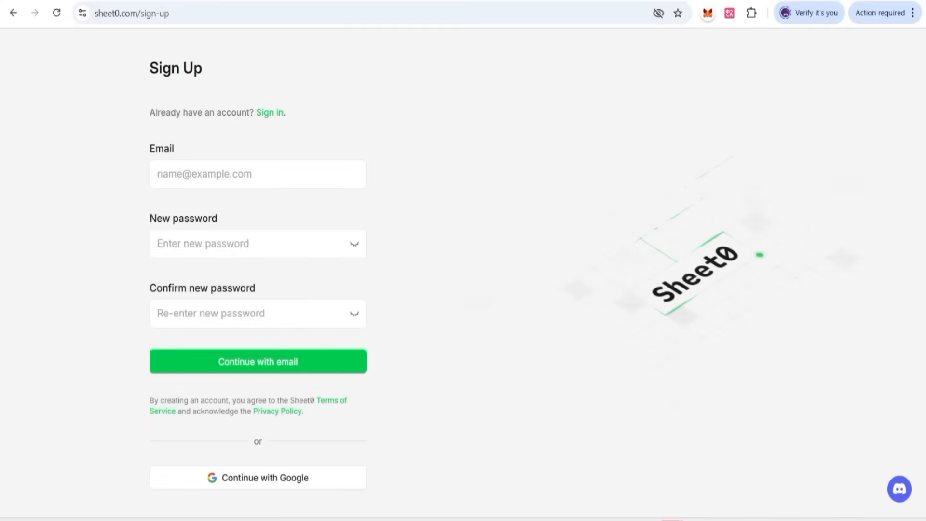
{"action": "left_click", "coordinate": [257, 361]}
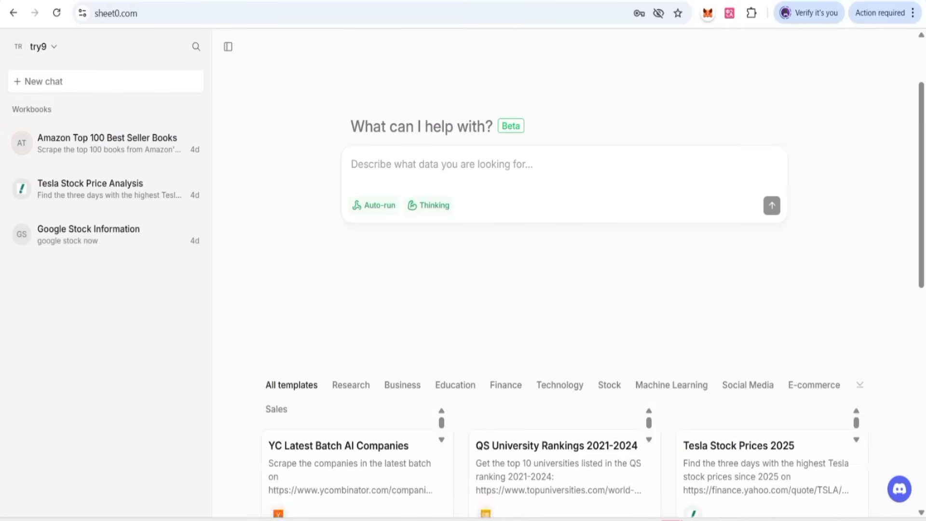
{"action": "scroll", "scroll_direction": "down", "scroll_amount": 3}
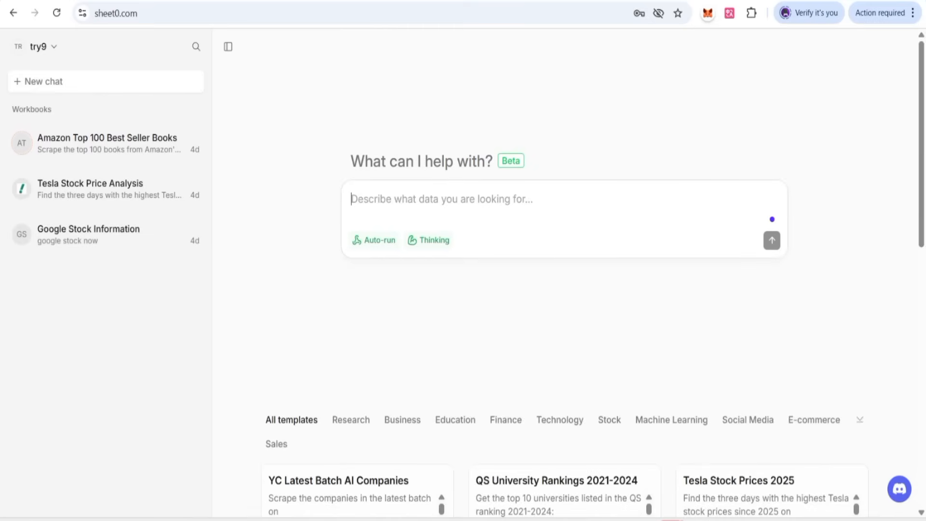
Write a request for a decent top-50 Hollywood hero lifestyle document and open the Entoin article.
{"action": "type", "text": "i want document on life of top 50 hero hollywood life style , should be in decent deisgn here is link:"}
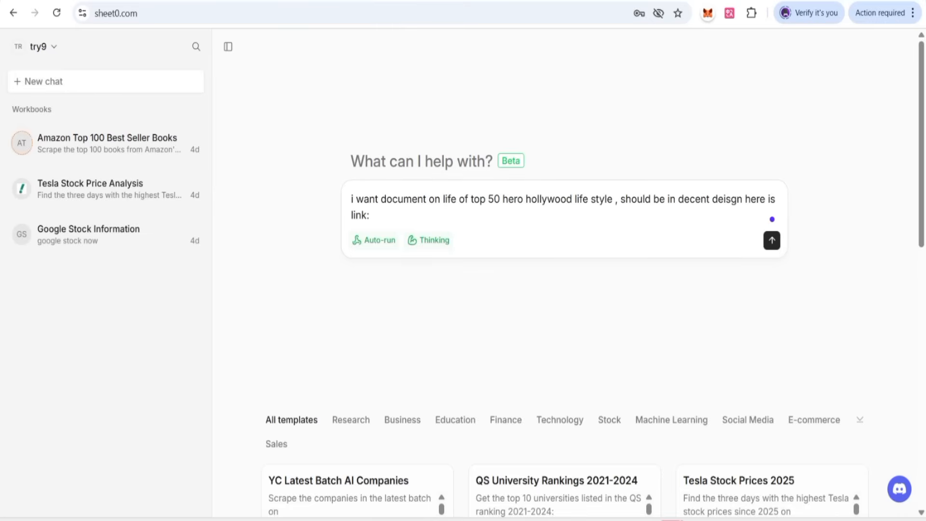
{"action": "left_click_drag", "start_coordinate": [350, 199], "coordinate": [723, 199]}
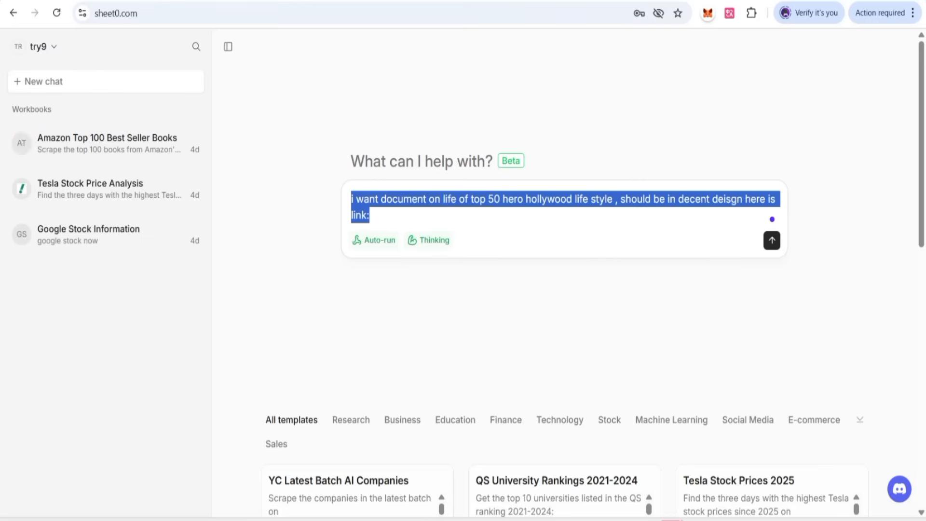
{"action": "left_click", "coordinate": [368, 215]}
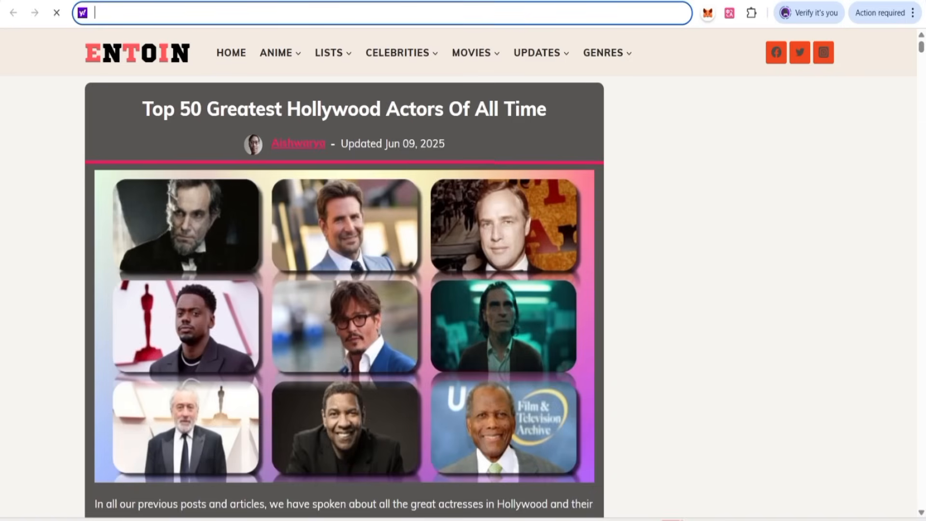
Scroll through the Entoin Top 50 Greatest Hollywood Actors article.
{"action": "scroll", "scroll_direction": "down", "scroll_amount": 3}
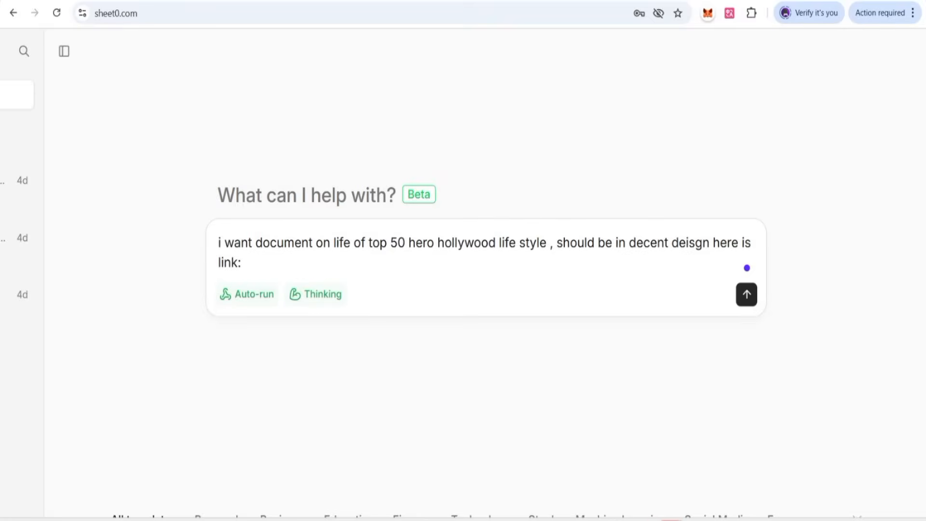
{"action": "type", "text": "https://www.entoin.com/entertainment/hollywood-actors"}
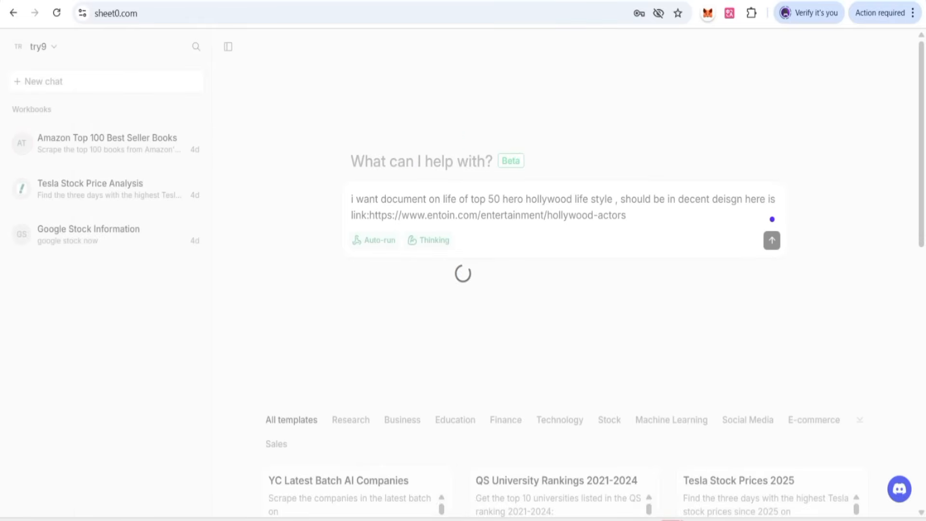
{"action": "left_click", "coordinate": [772, 241]}
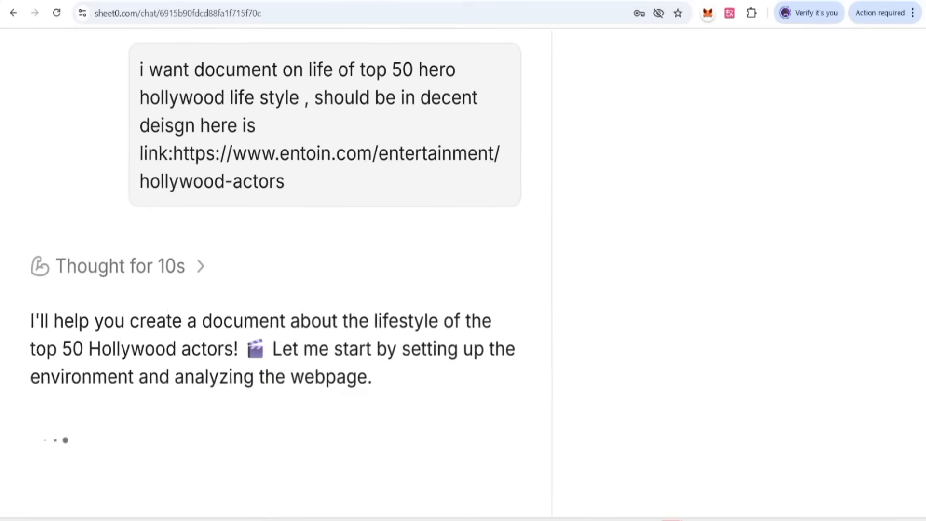
{"action": "scroll", "scroll_direction": "down", "scroll_amount": 3}
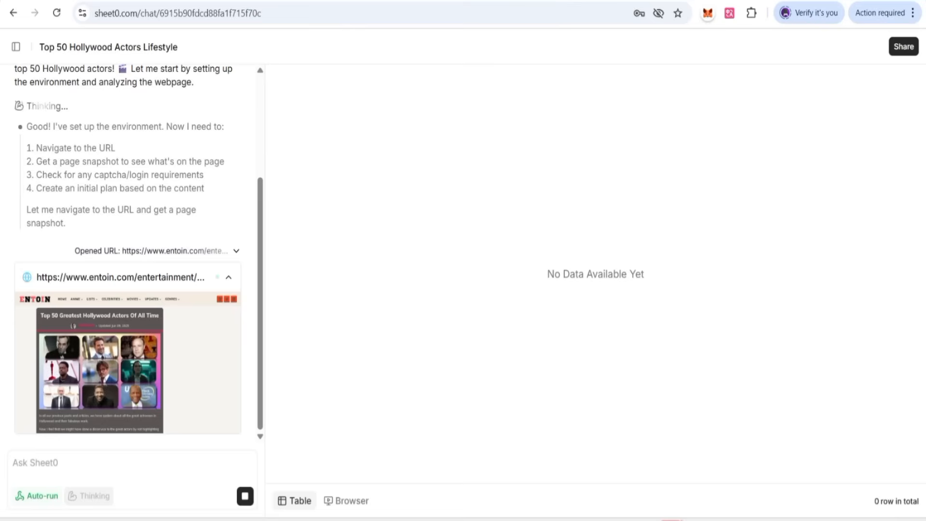
Follow the chat log while the agent scrapes 50 actors across 11 lifestyle columns.
{"action": "left_click_drag", "start_coordinate": [305, 73], "coordinate": [735, 294]}
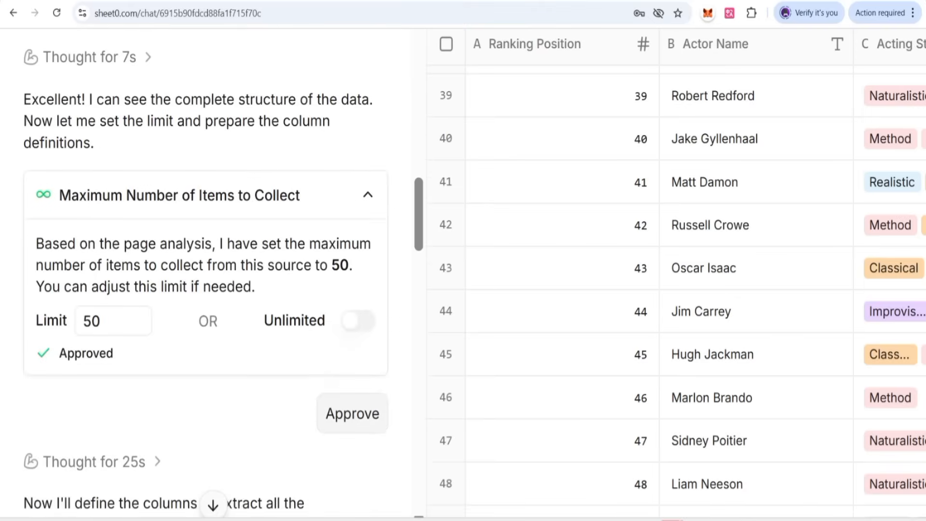
{"action": "scroll", "scroll_direction": "down", "scroll_amount": 3}
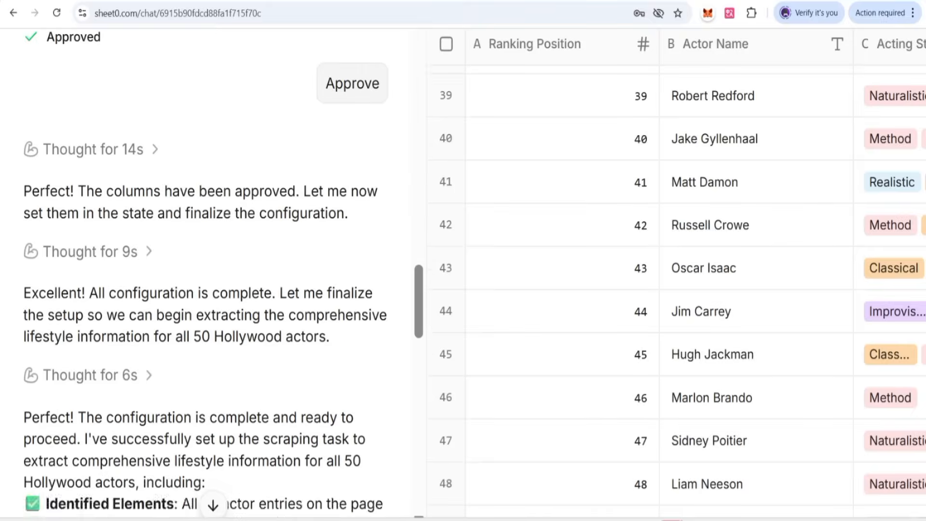
{"action": "scroll", "scroll_direction": "down", "scroll_amount": 3}
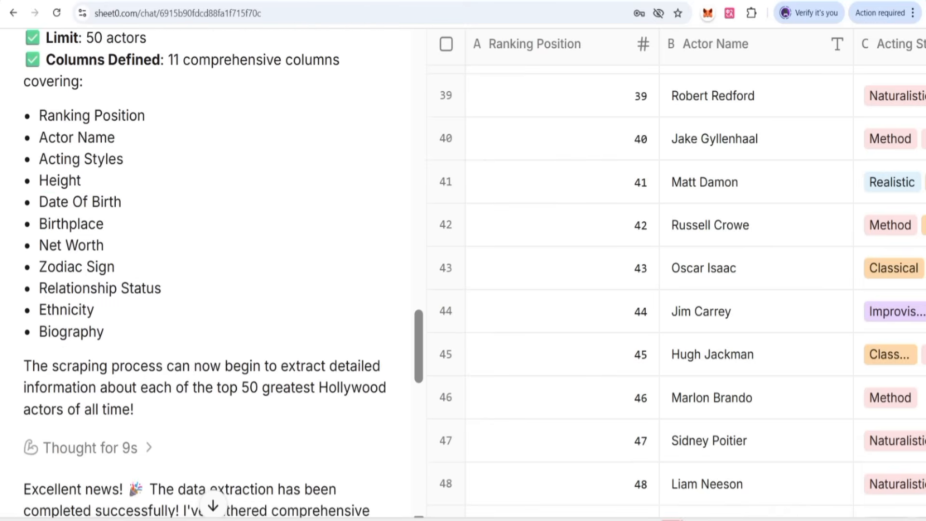
{"action": "scroll", "scroll_direction": "down", "scroll_amount": 3}
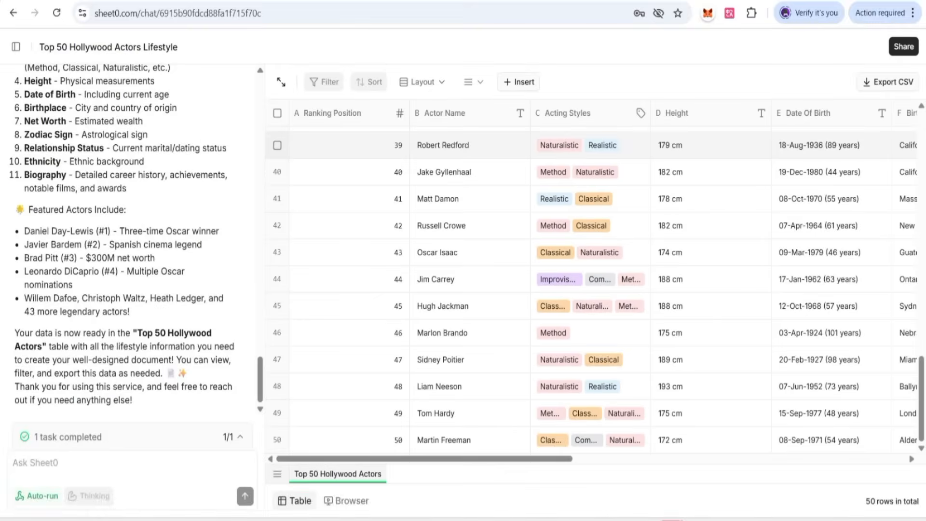
Browse the 50-row actors table, then view the scraped Entoin Martin Freeman page.
{"action": "scroll", "scroll_direction": "right", "scroll_amount": 3}
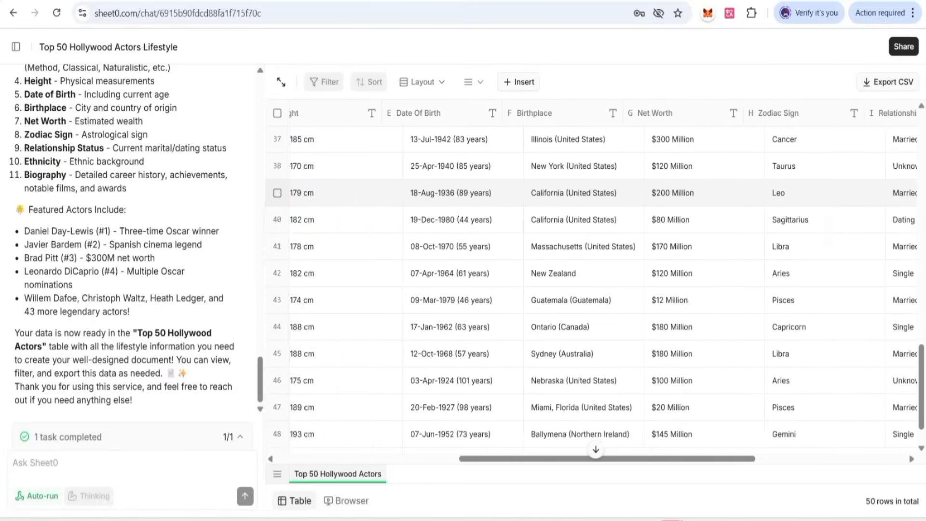
{"action": "scroll", "scroll_direction": "right", "scroll_amount": 3}
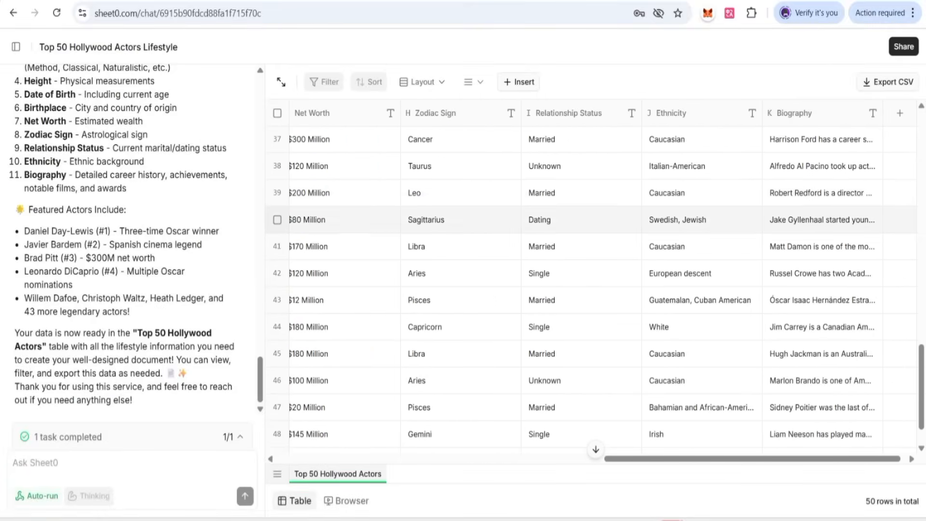
{"action": "scroll", "scroll_direction": "left", "scroll_amount": 3}
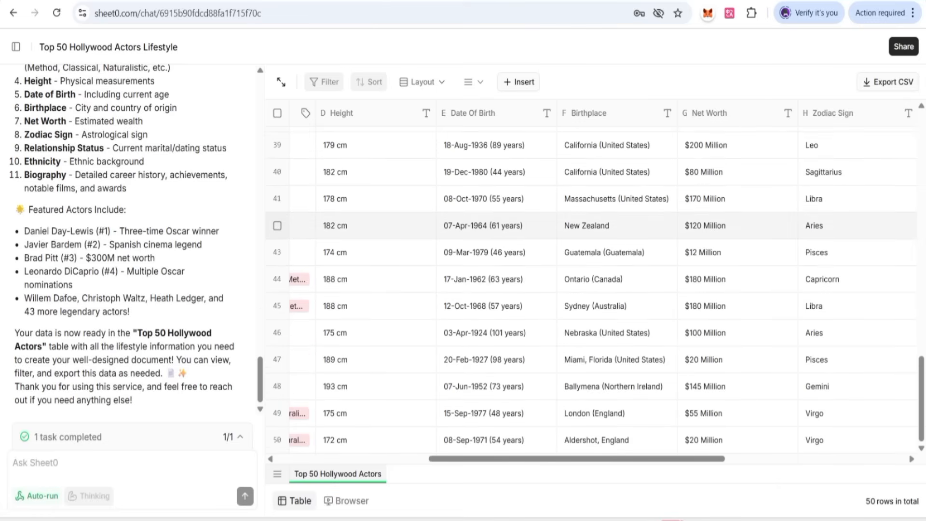
{"action": "scroll", "scroll_direction": "left", "scroll_amount": 3}
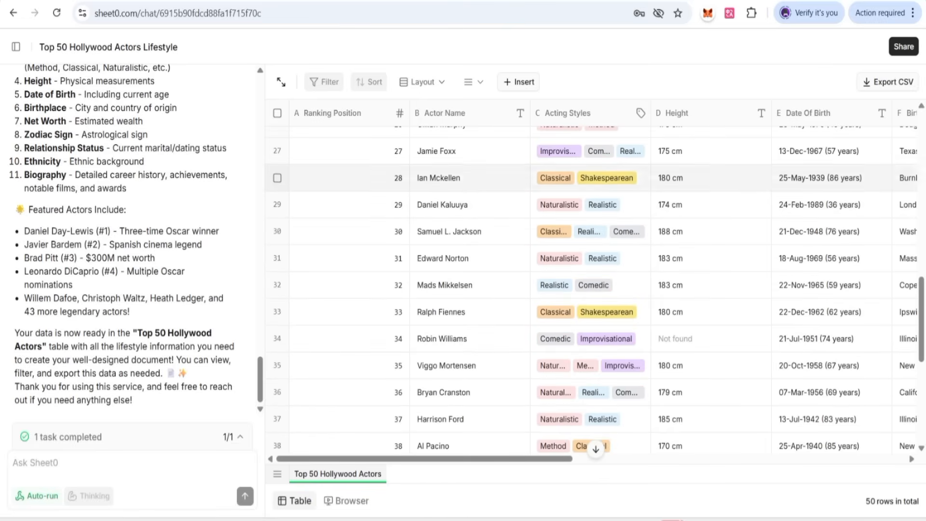
{"action": "left_click", "coordinate": [519, 81]}
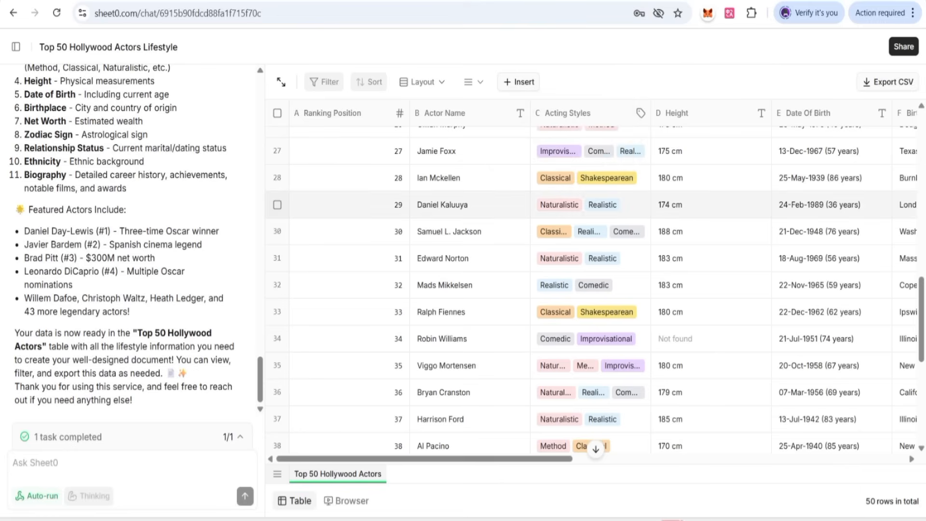
{"action": "left_click", "coordinate": [468, 82]}
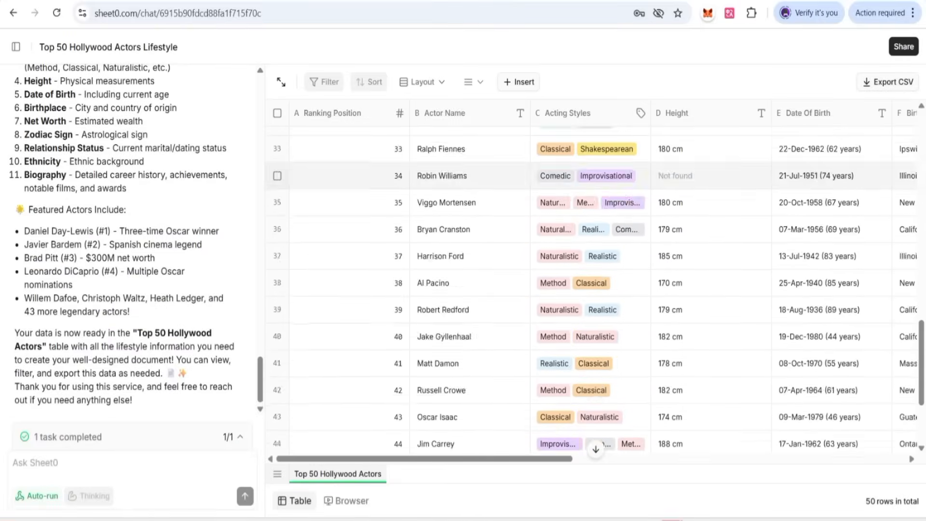
{"action": "left_click", "coordinate": [346, 501]}
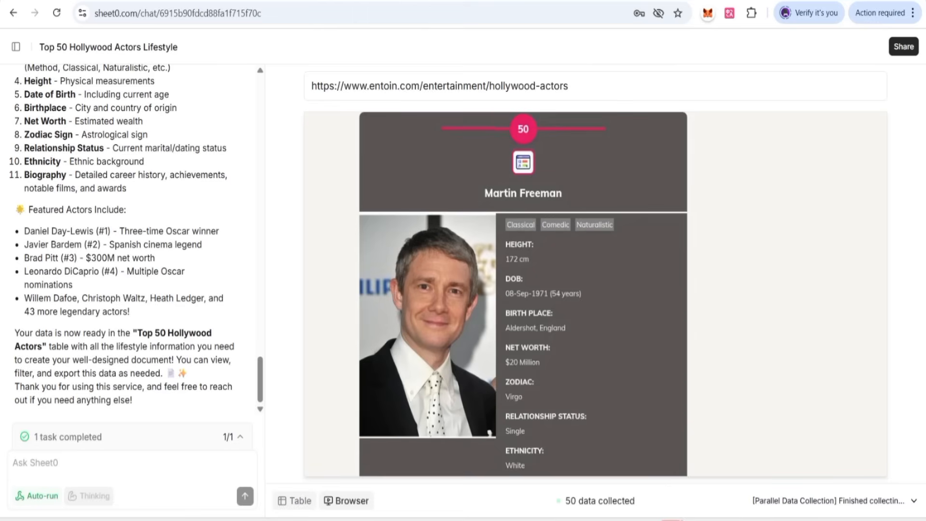
Mark the Jack Nicholson row, recheck the source page, and return home.
{"action": "left_click", "coordinate": [294, 501]}
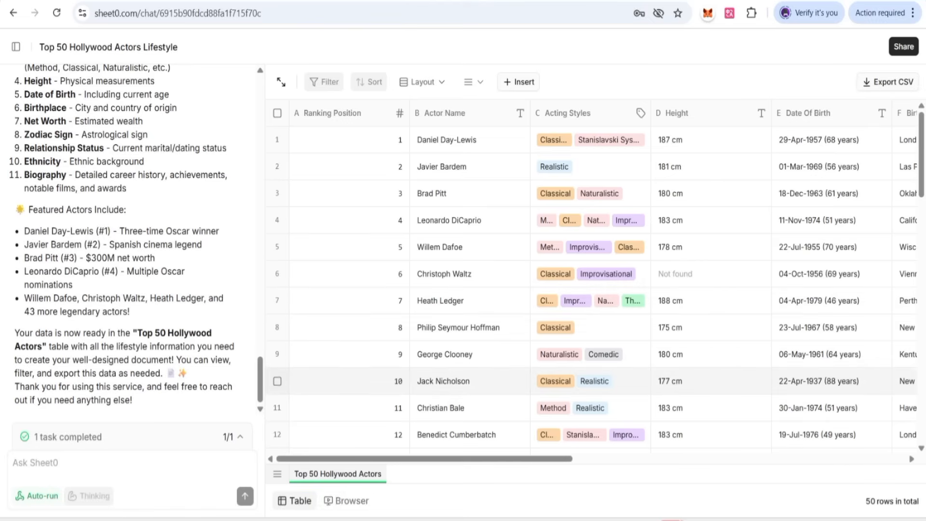
{"action": "left_click", "coordinate": [277, 381]}
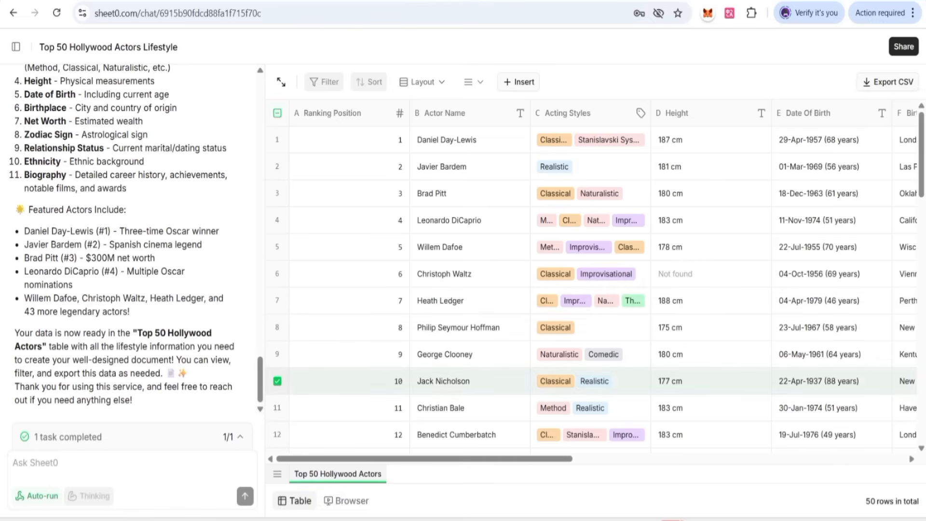
{"action": "left_click", "coordinate": [347, 501]}
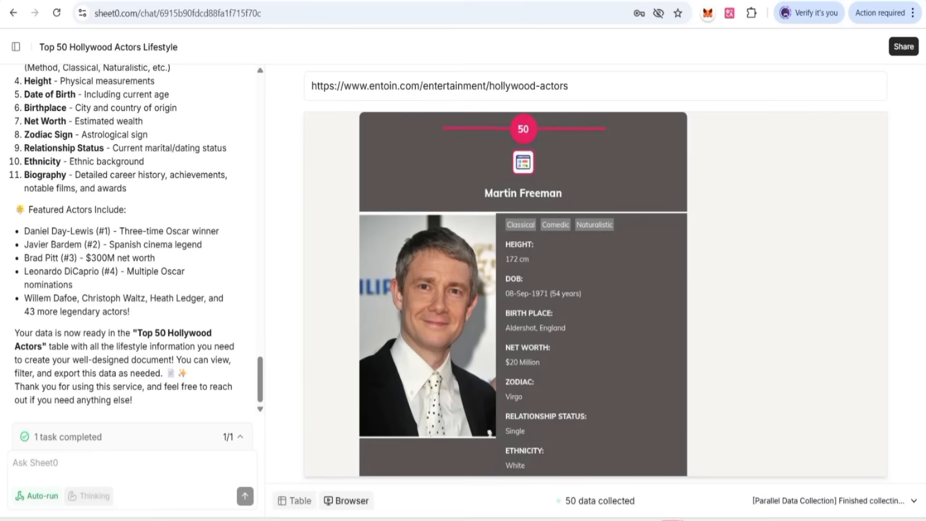
{"action": "left_click", "coordinate": [293, 501]}
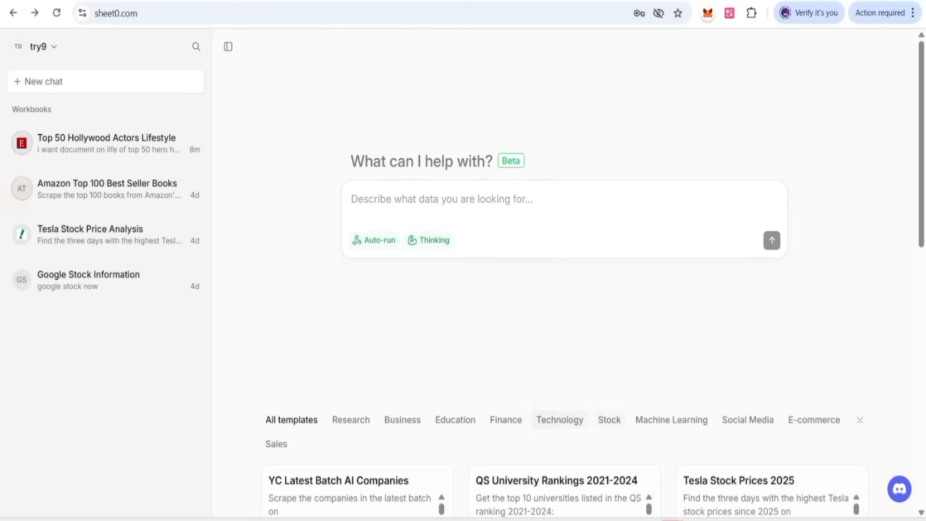
Run the QS University Rankings 2021-2024 template from the home page.
{"action": "scroll", "scroll_direction": "down", "scroll_amount": 3}
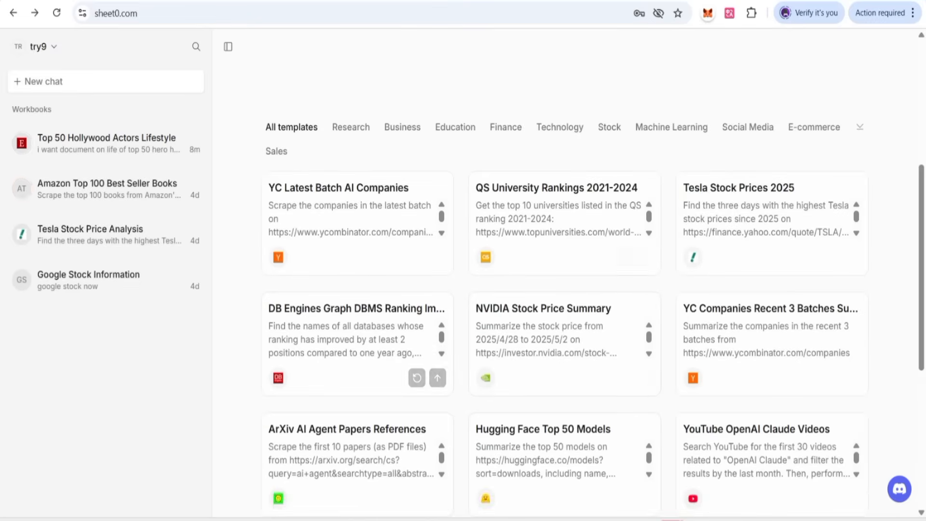
{"action": "mouse_move", "coordinate": [564, 222]}
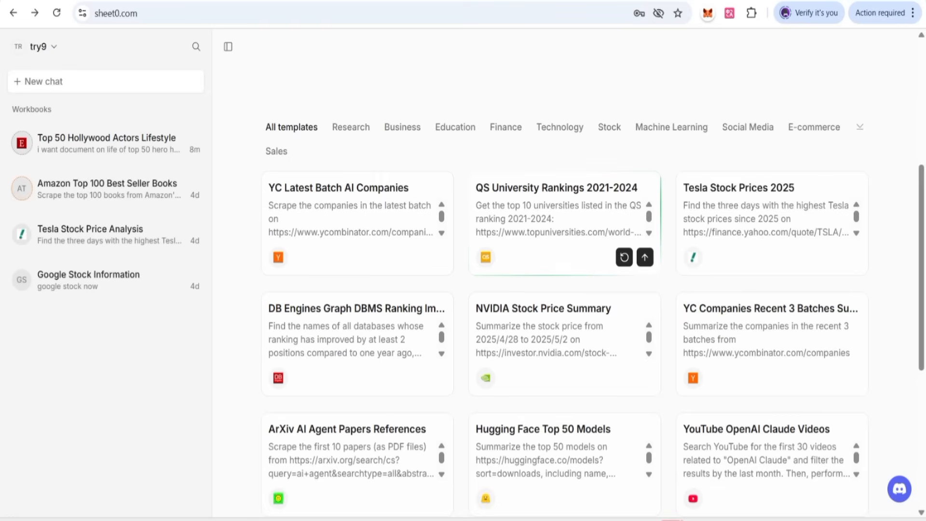
{"action": "left_click", "coordinate": [645, 258]}
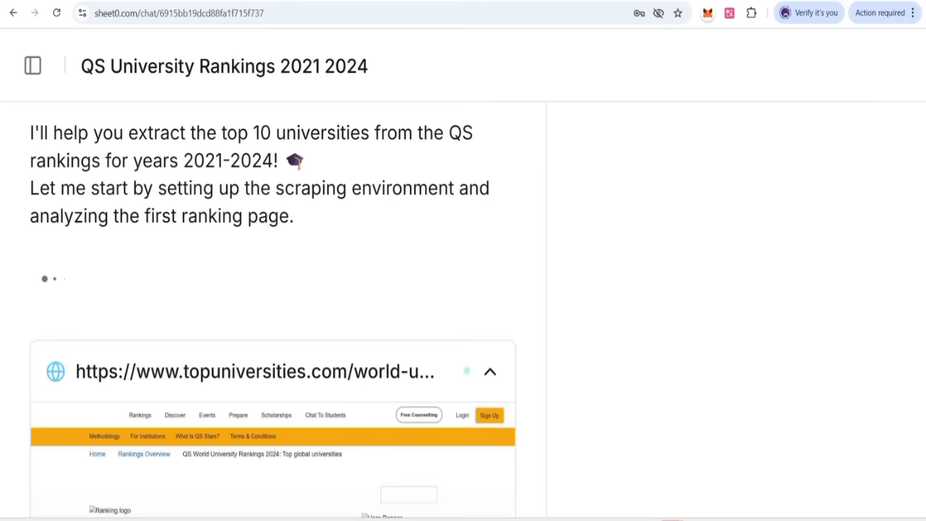
Review the QS Rankings 2024 sheet's top 10 universities, locations and overall scores.
{"action": "left_click_drag", "start_coordinate": [29, 133], "coordinate": [371, 133]}
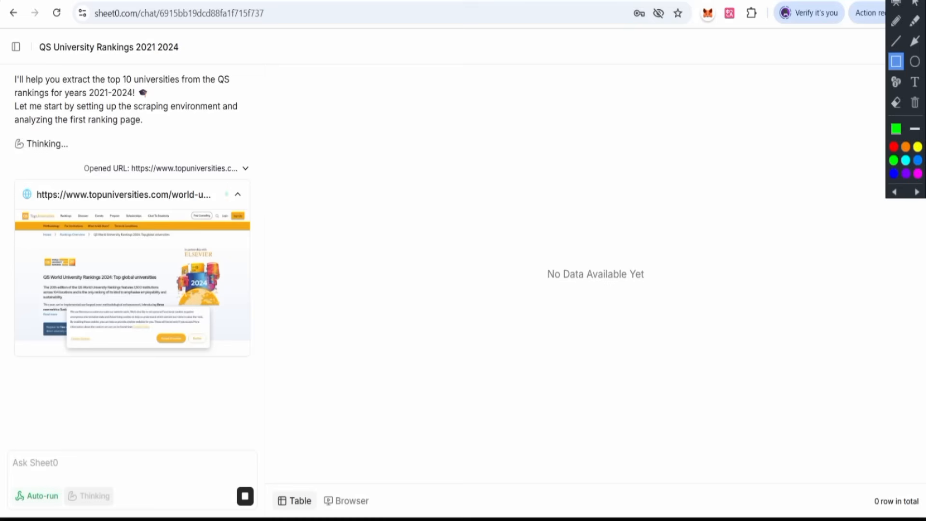
{"action": "left_click", "coordinate": [914, 21]}
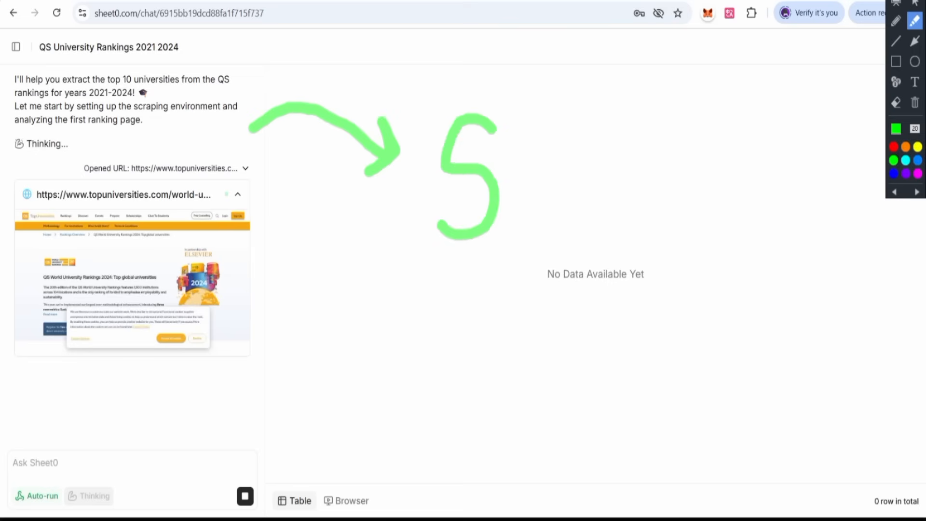
{"action": "left_click_drag", "start_coordinate": [514, 106], "coordinate": [617, 177]}
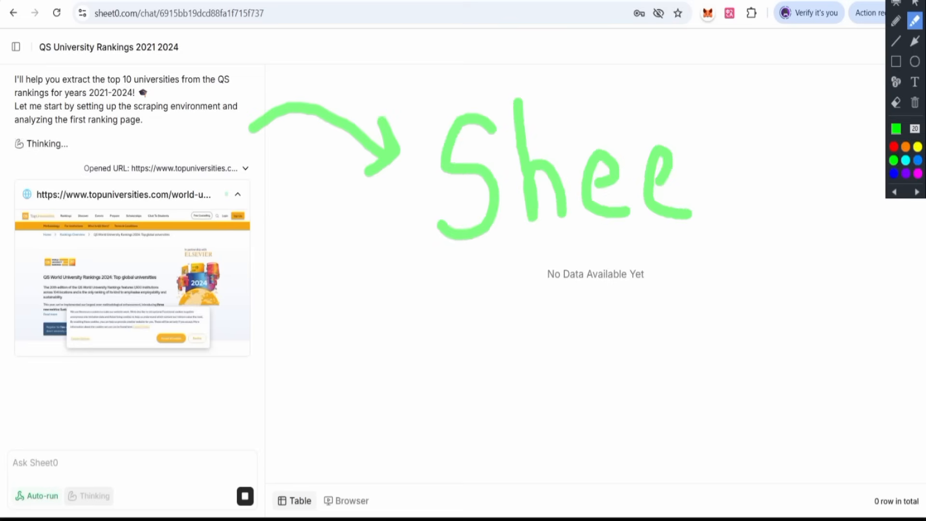
{"action": "left_click_drag", "start_coordinate": [691, 107], "coordinate": [738, 213]}
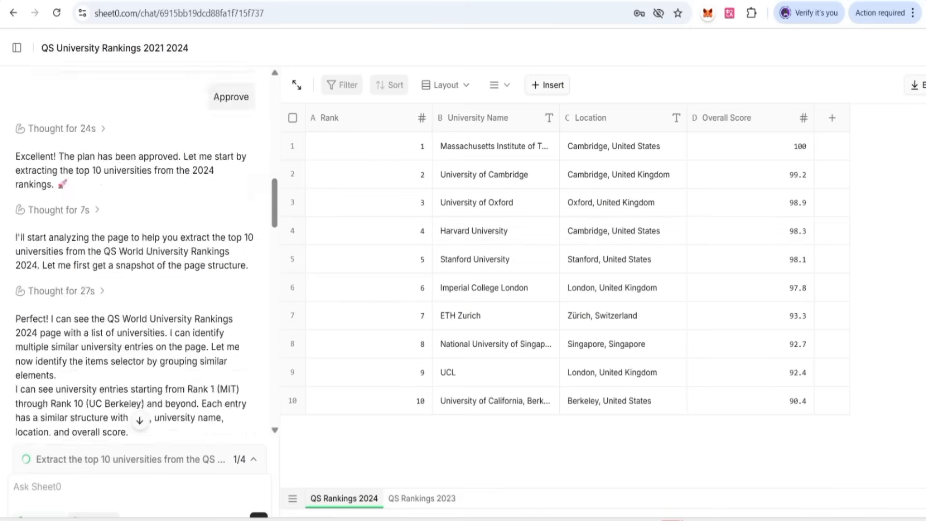
Go back to the Sheet0 home page showing five workbooks in the sidebar.
{"action": "scroll", "scroll_direction": "down", "scroll_amount": 3}
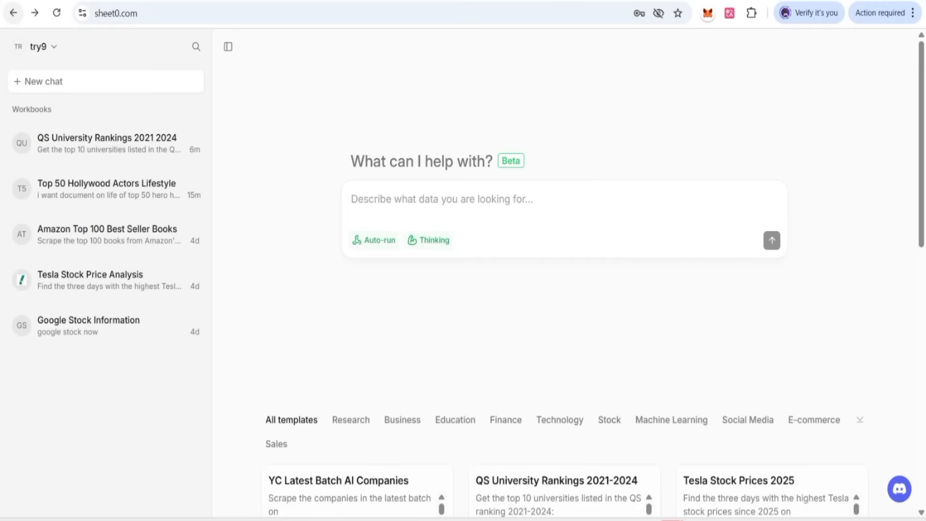
{"action": "scroll", "scroll_direction": "down", "scroll_amount": 3}
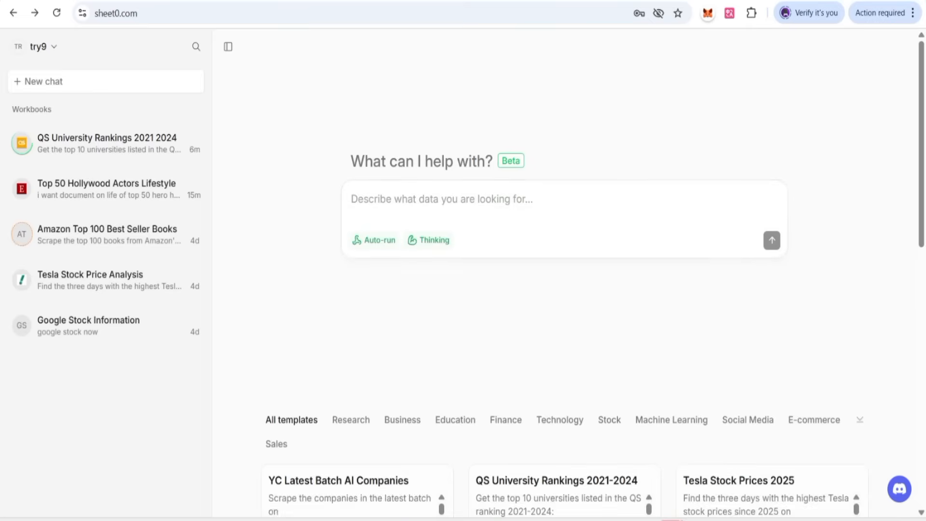
{"action": "left_click", "coordinate": [228, 47]}
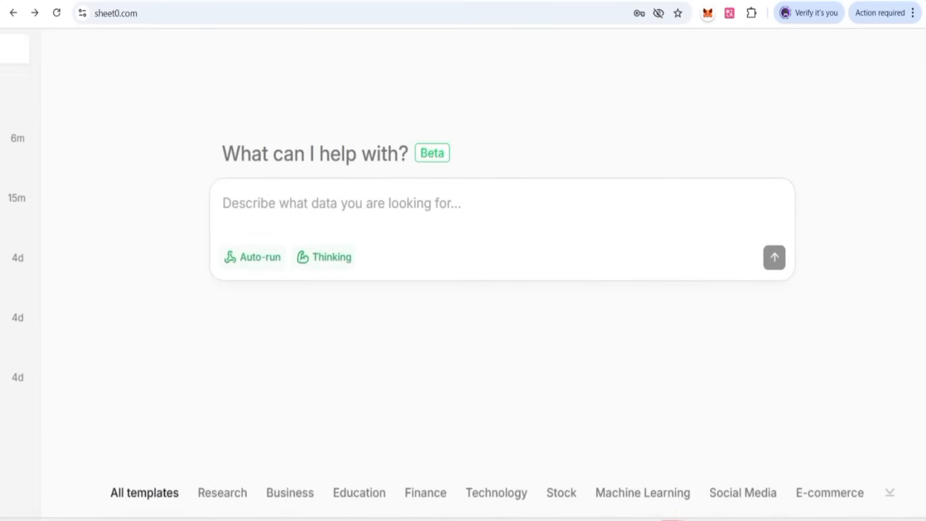